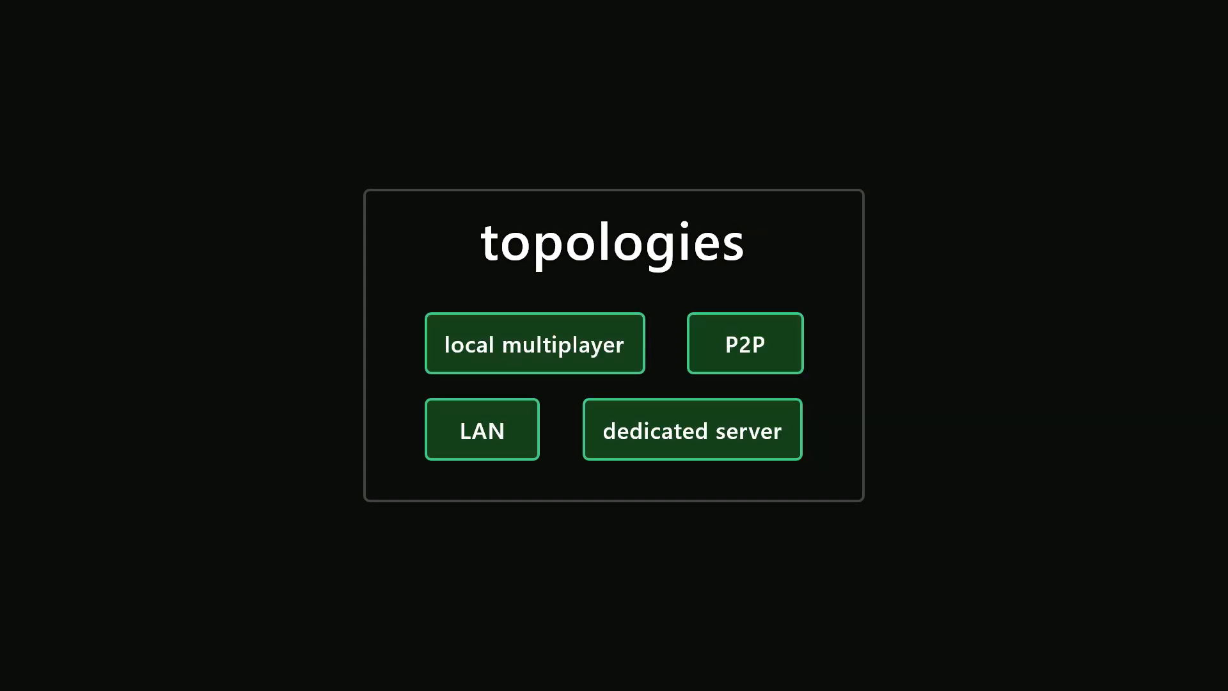
# Advance through the opening presentation slides before switching to the browser.
pyautogui.click(534, 343)
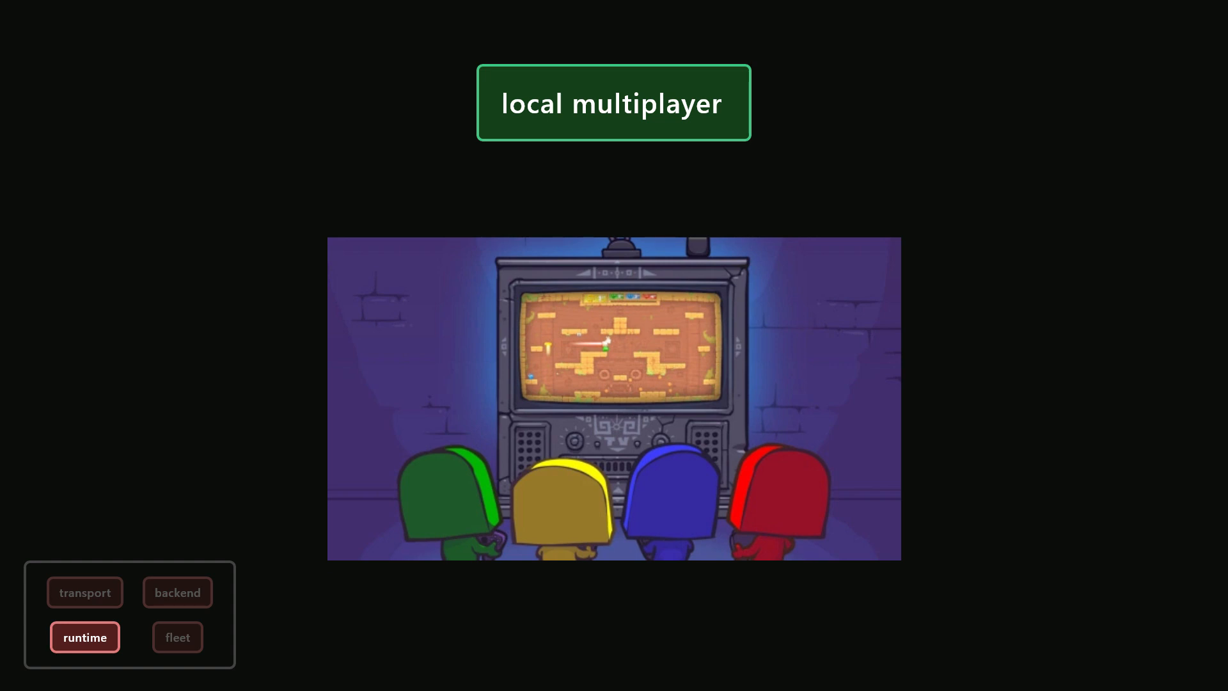
pyautogui.click(612, 102)
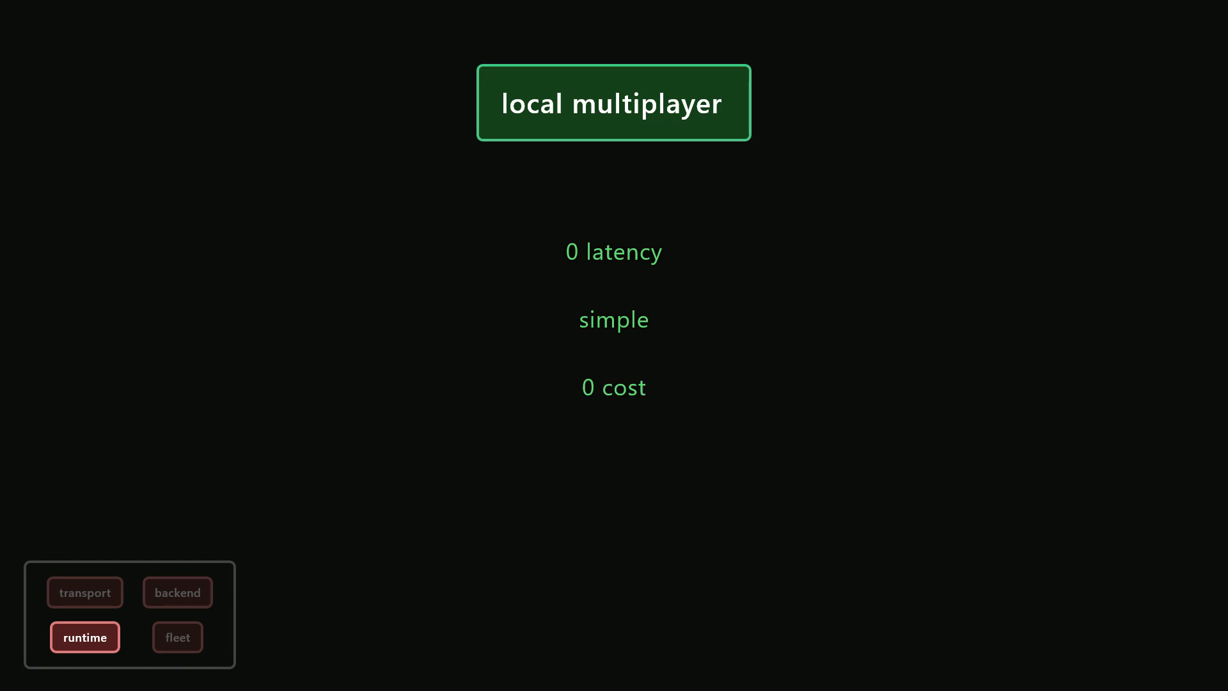
pyautogui.click(85, 592)
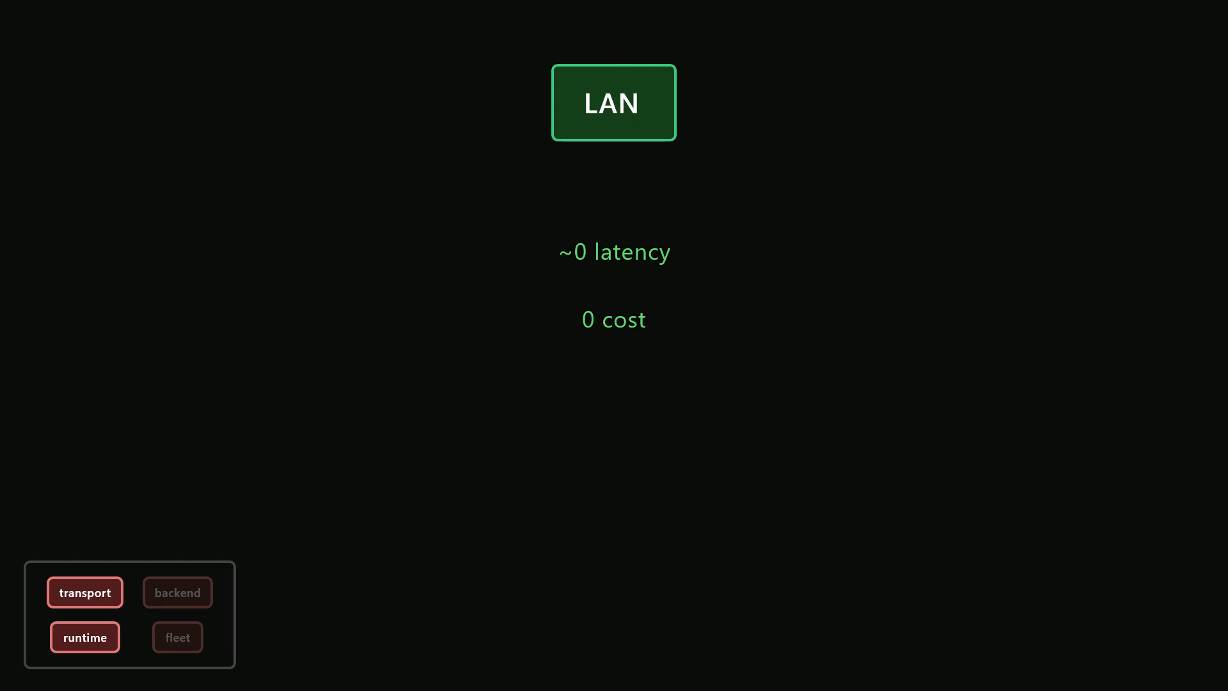
pyautogui.click(176, 592)
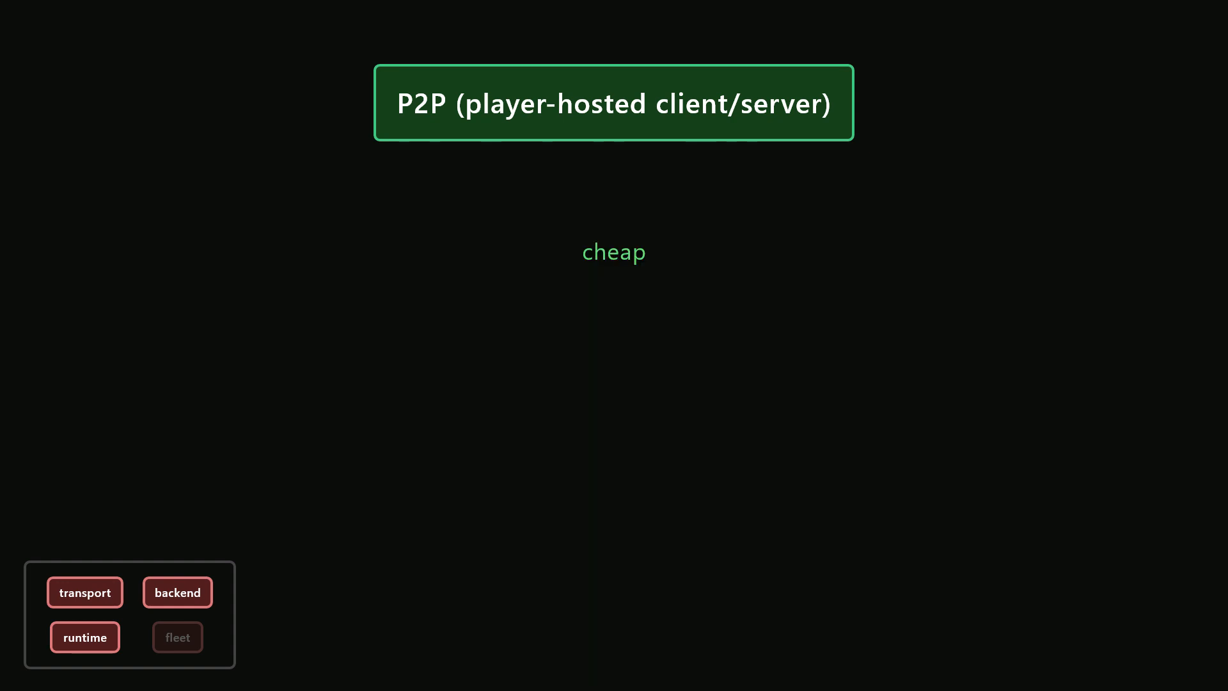
pyautogui.click(176, 636)
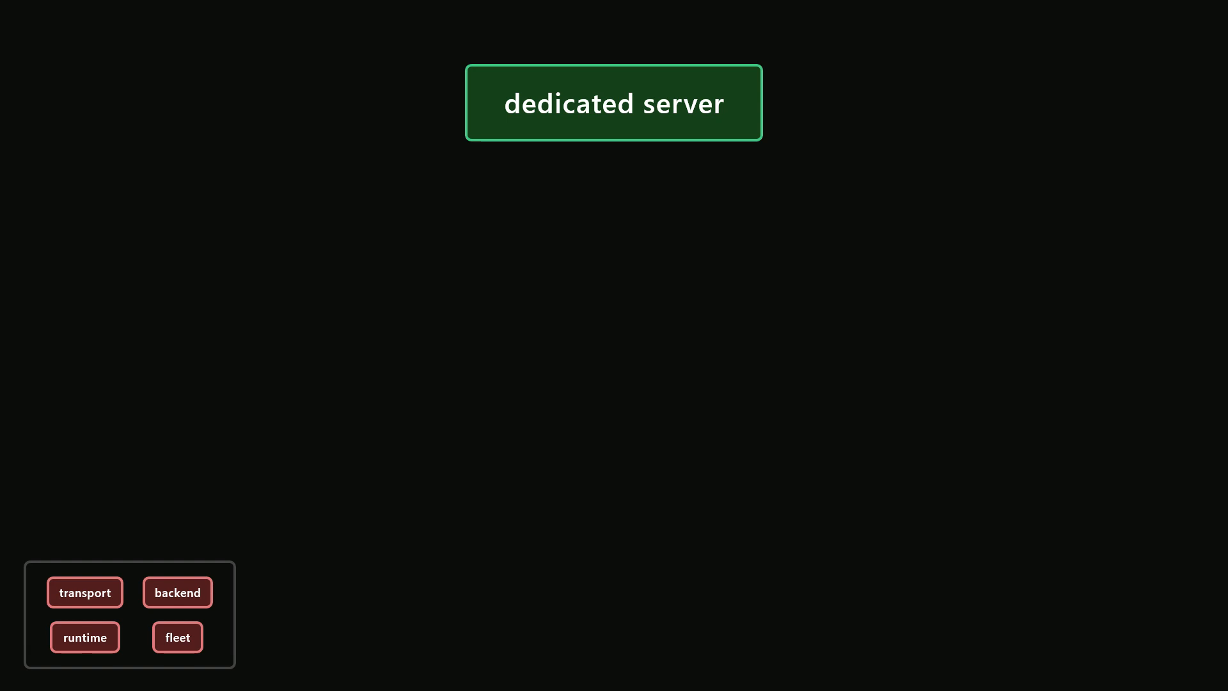
pyautogui.click(613, 102)
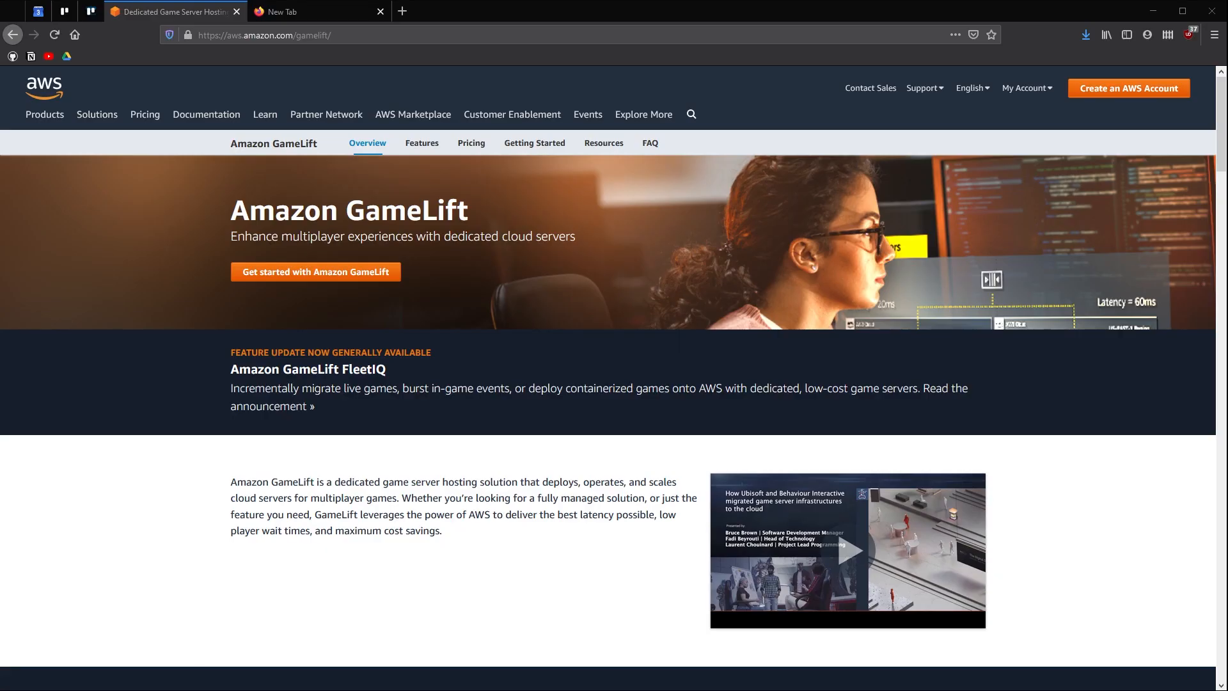
# Scroll the Amazon GameLift page past benefits and use cases to the featured customers section.
pyautogui.scroll(-3)
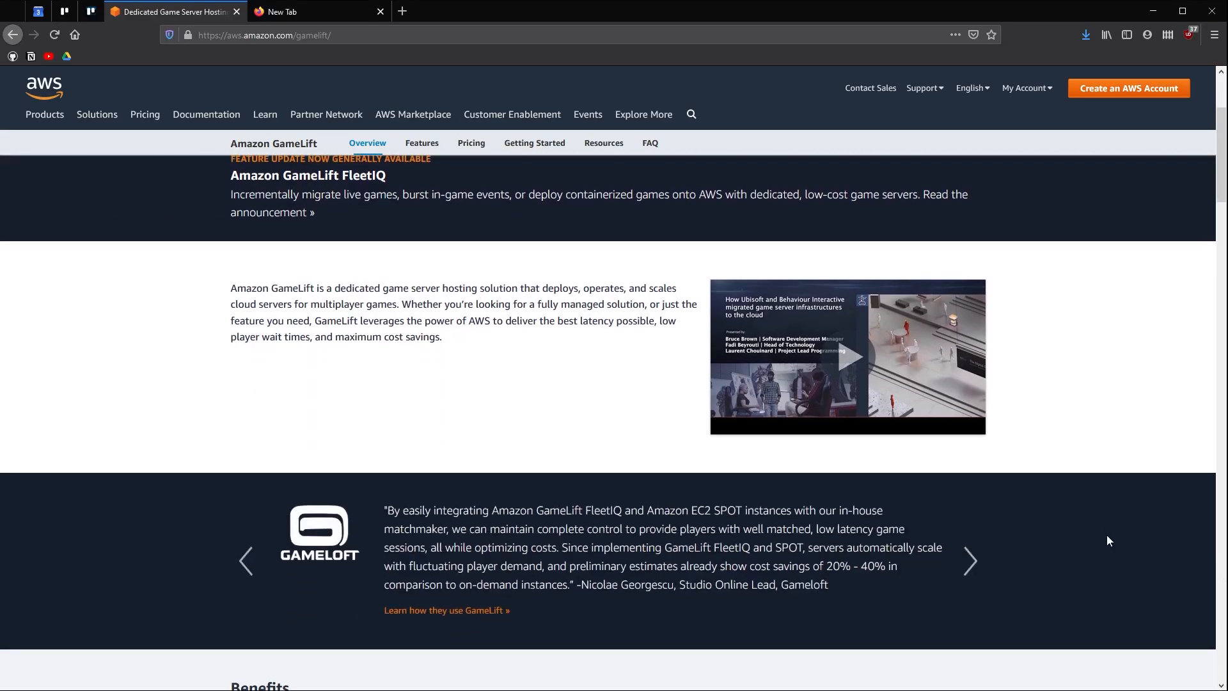
pyautogui.scroll(-3)
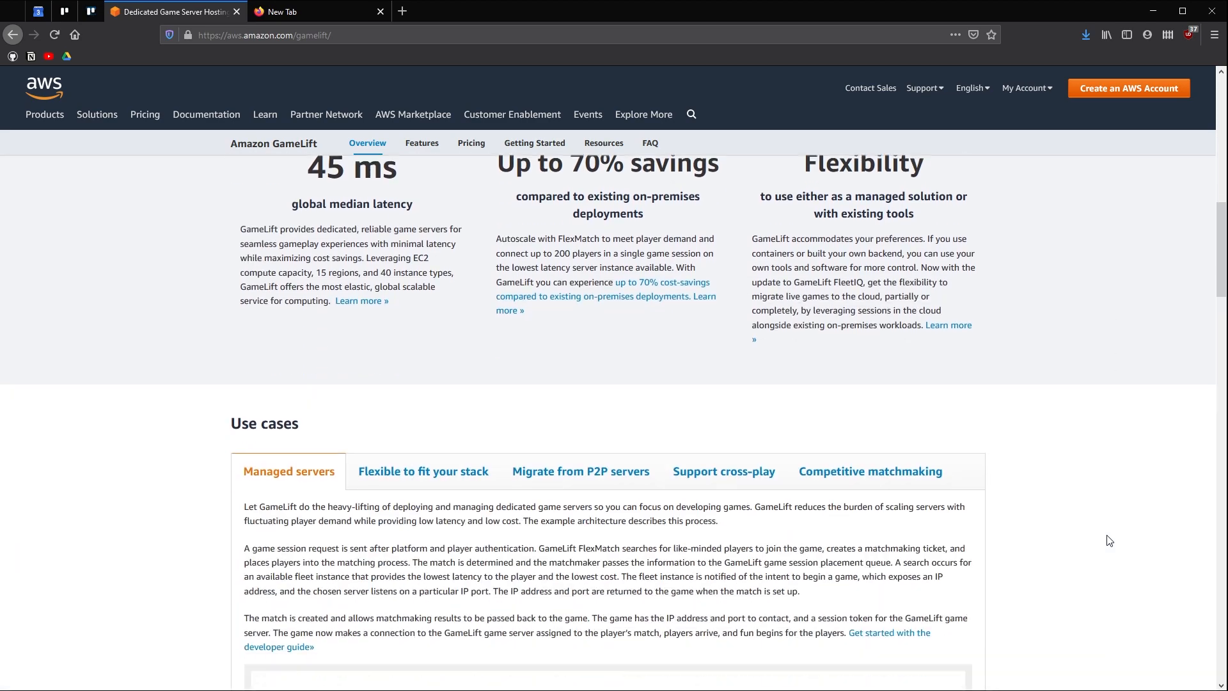
pyautogui.scroll(-3)
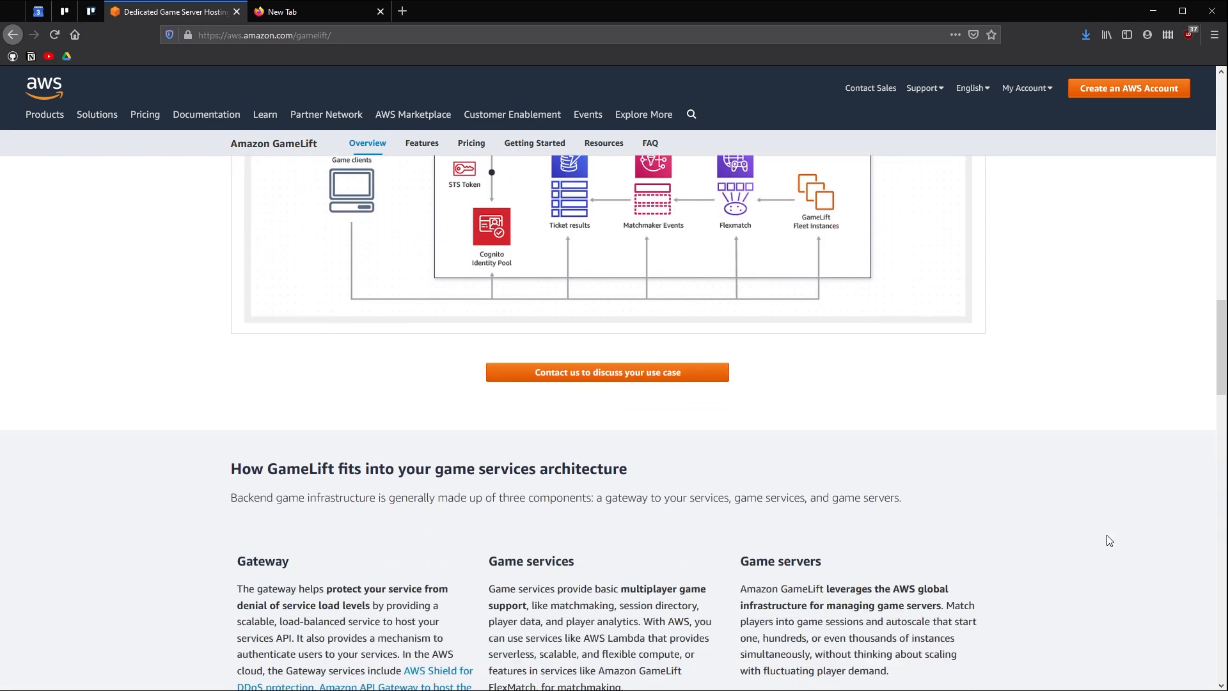
pyautogui.scroll(-3)
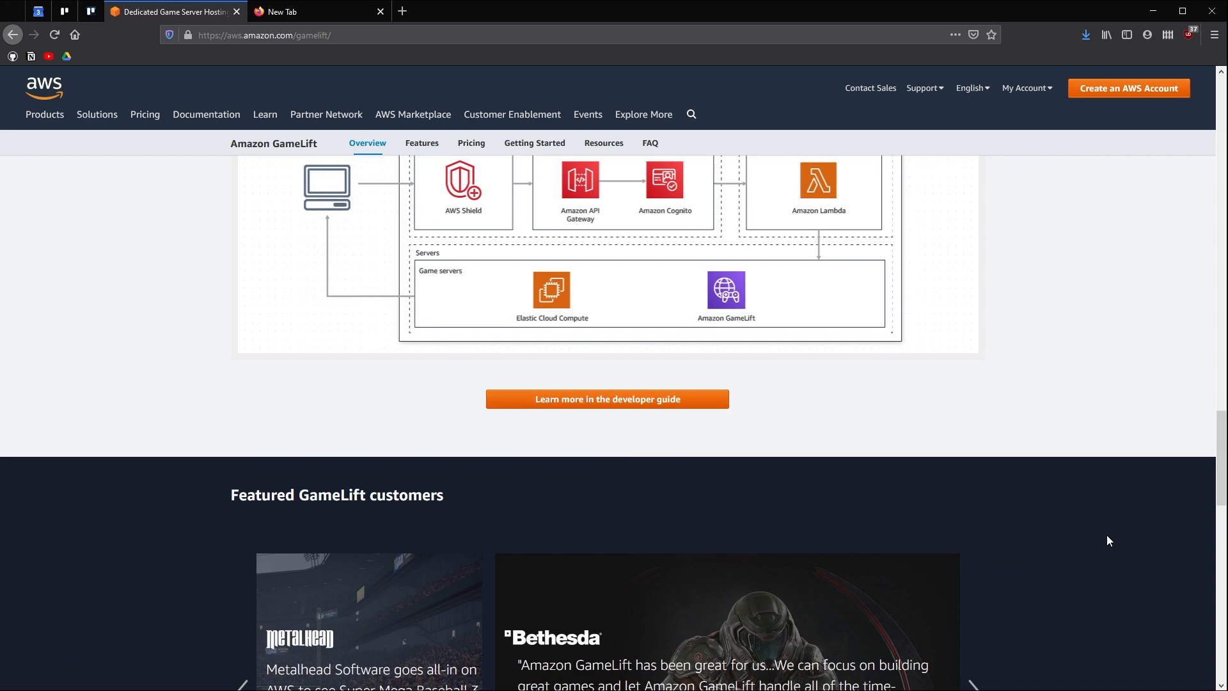
# Browse the Azure PlayFab home page through its features, supported platforms and LiveOps podcast.
pyautogui.scroll(-3)
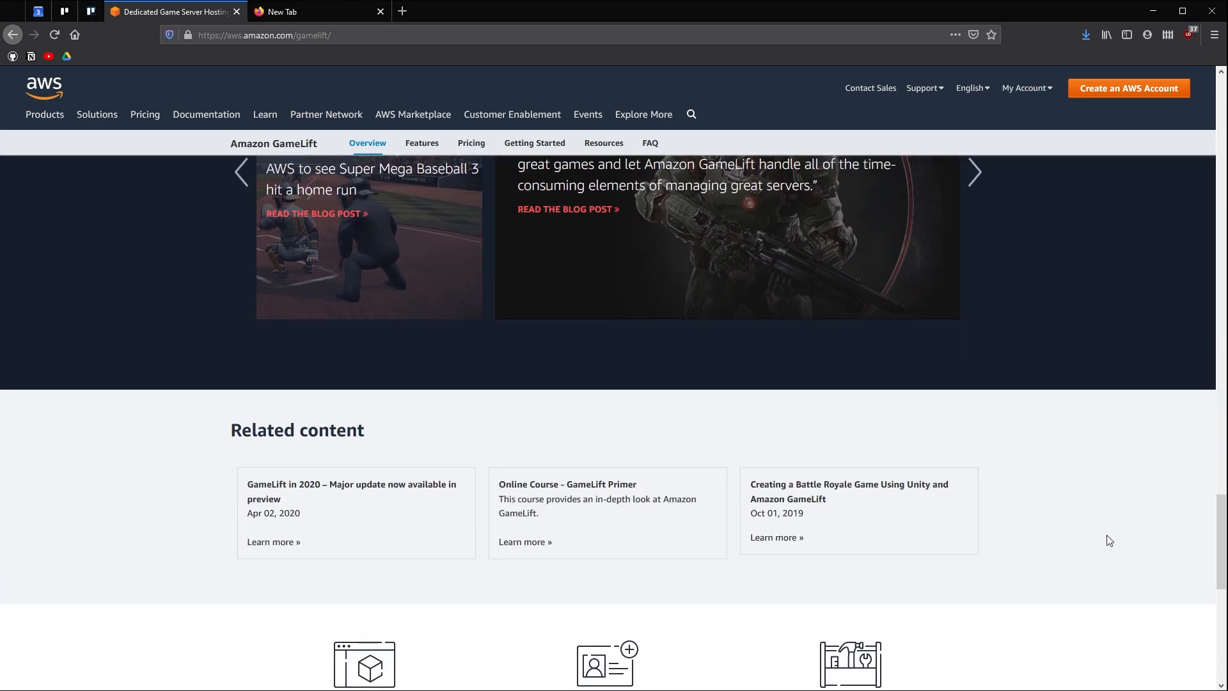
pyautogui.click(317, 12)
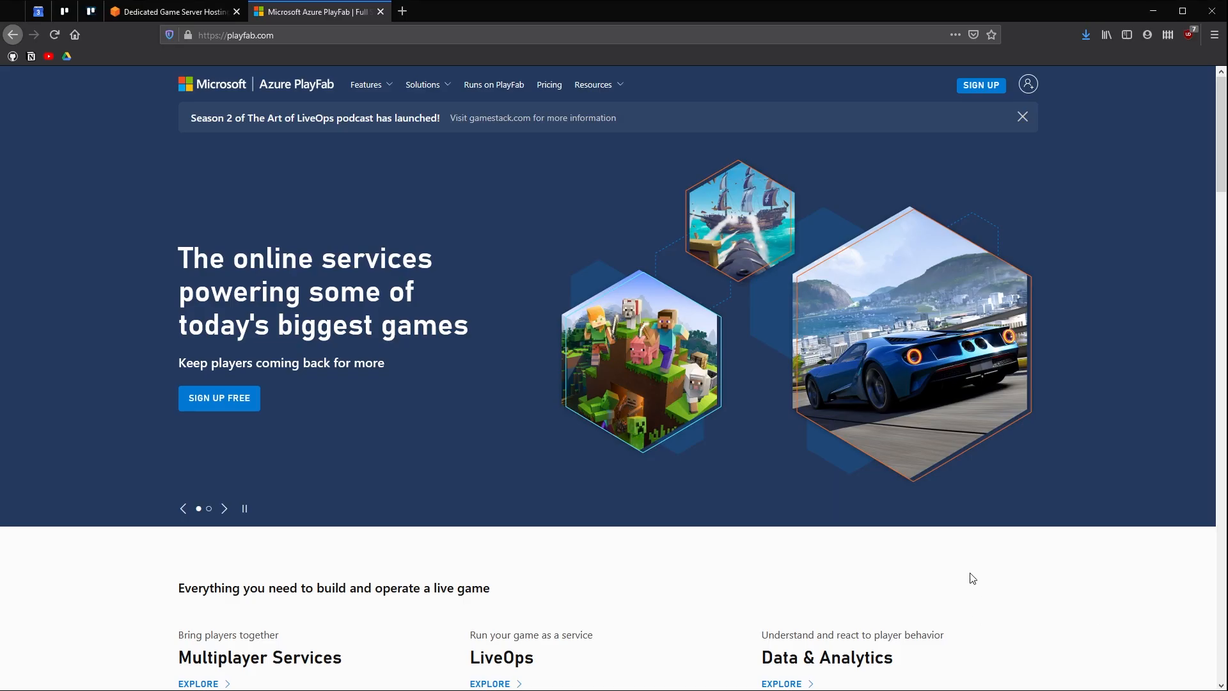
pyautogui.scroll(-3)
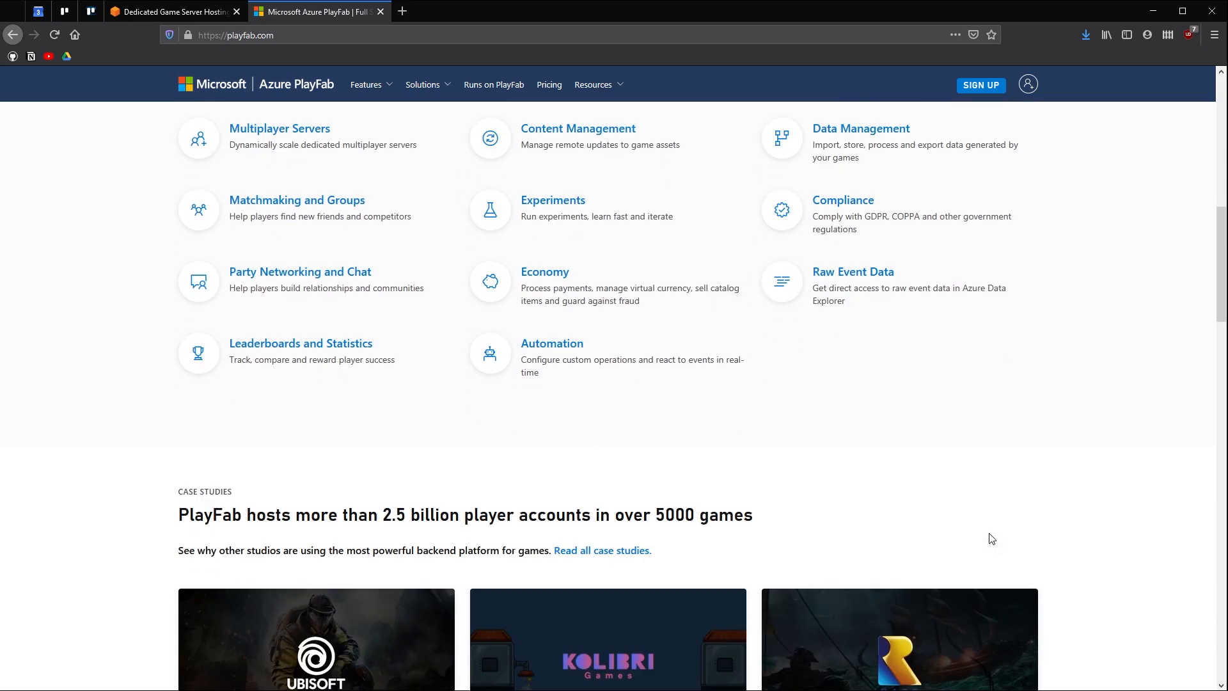
pyautogui.scroll(-3)
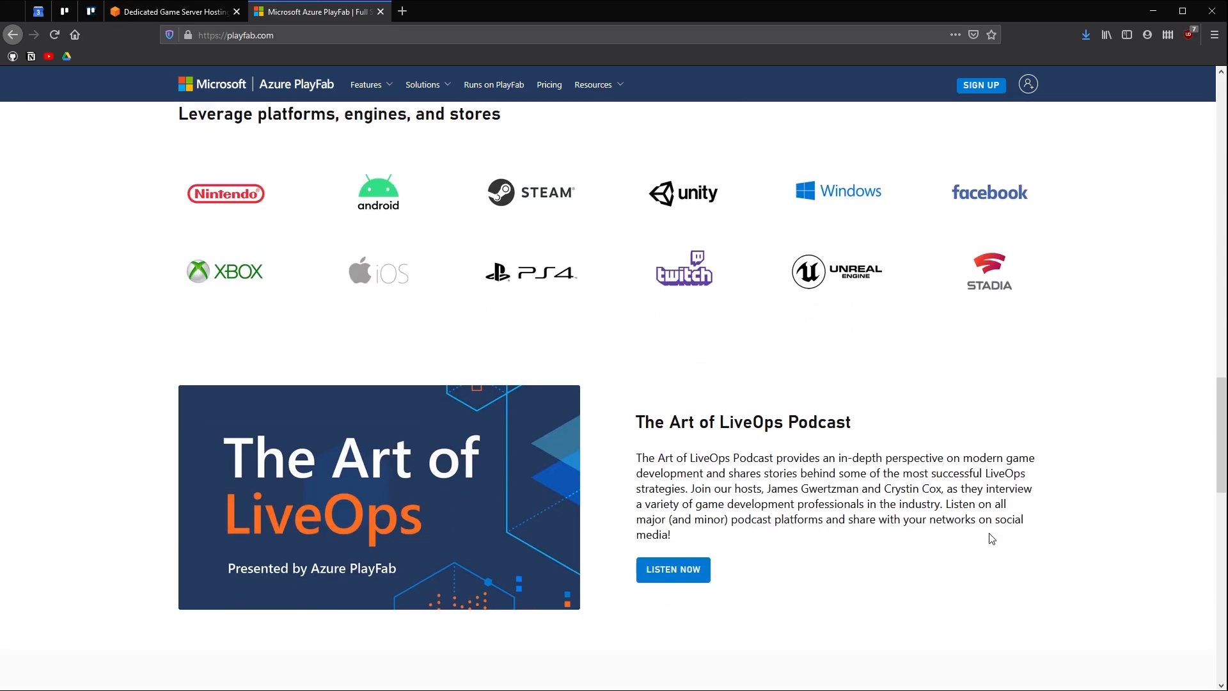
pyautogui.scroll(-3)
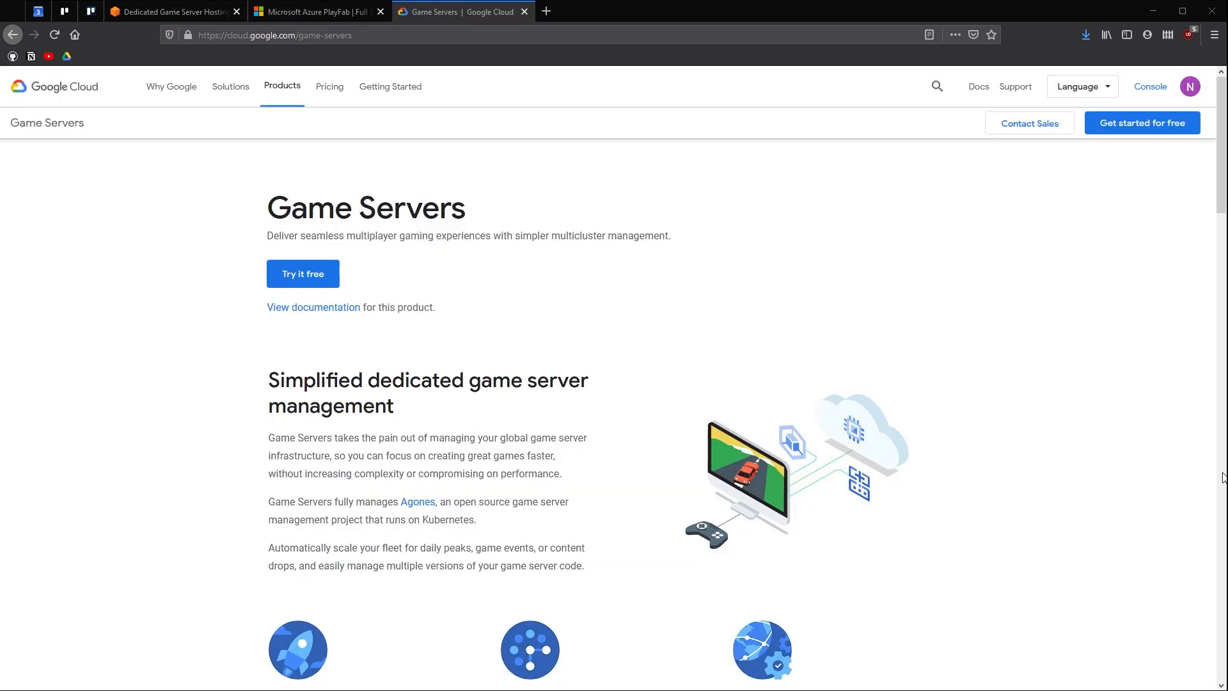
# Scroll from the Google Cloud Game Servers page through Kubernetes.io to its Features and Case Studies.
pyautogui.scroll(-3)
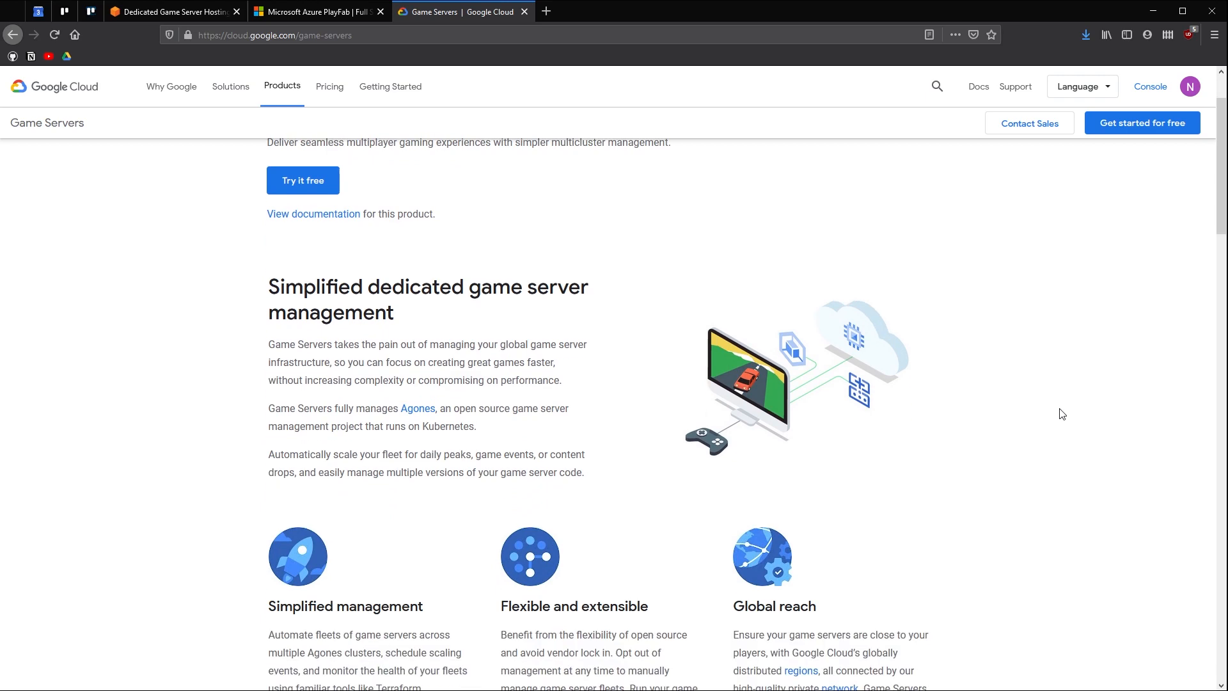
pyautogui.scroll(-3)
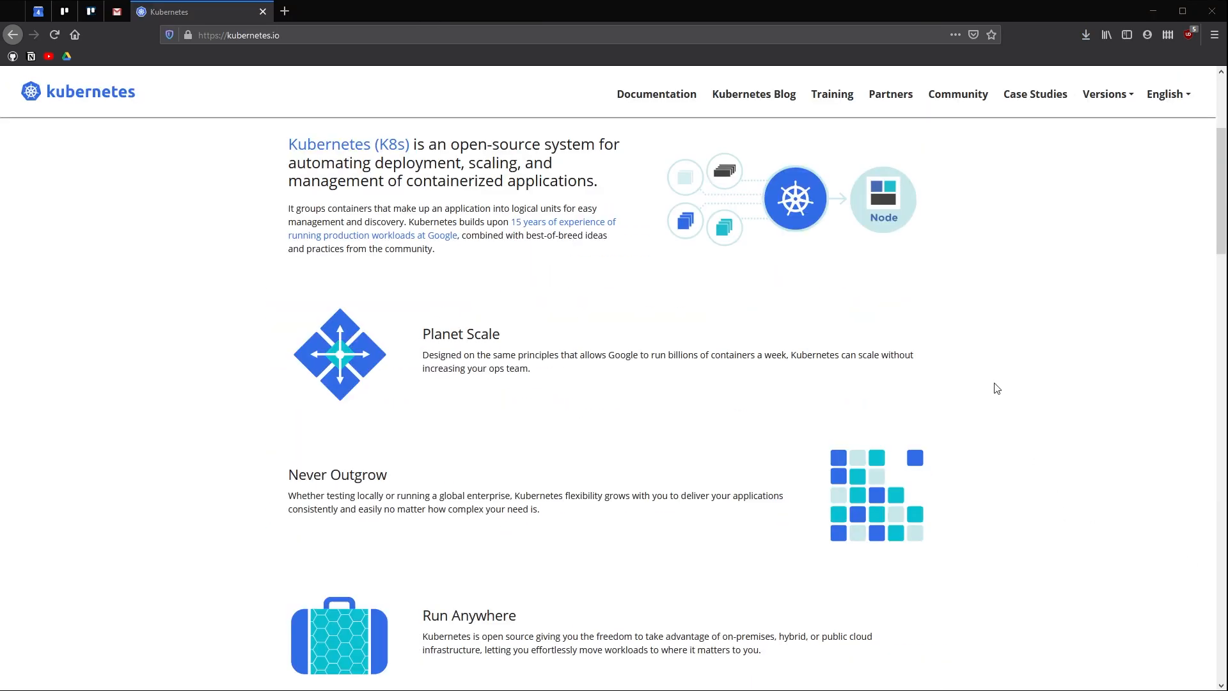
pyautogui.scroll(-3)
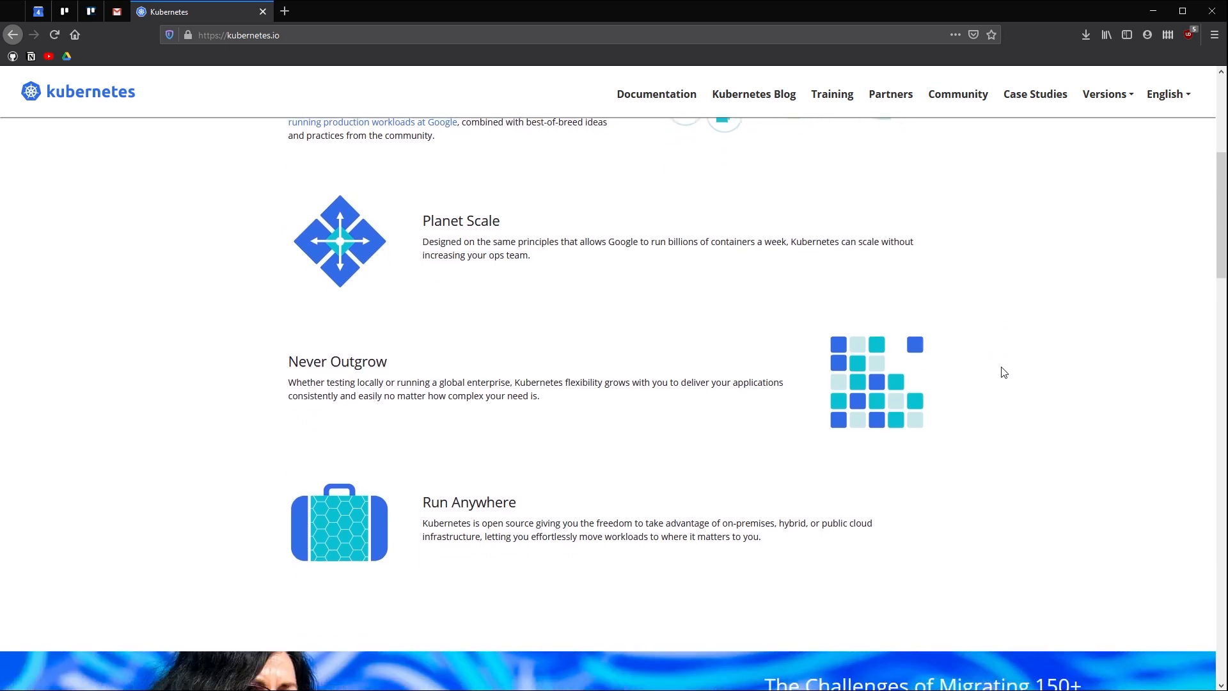
pyautogui.scroll(-3)
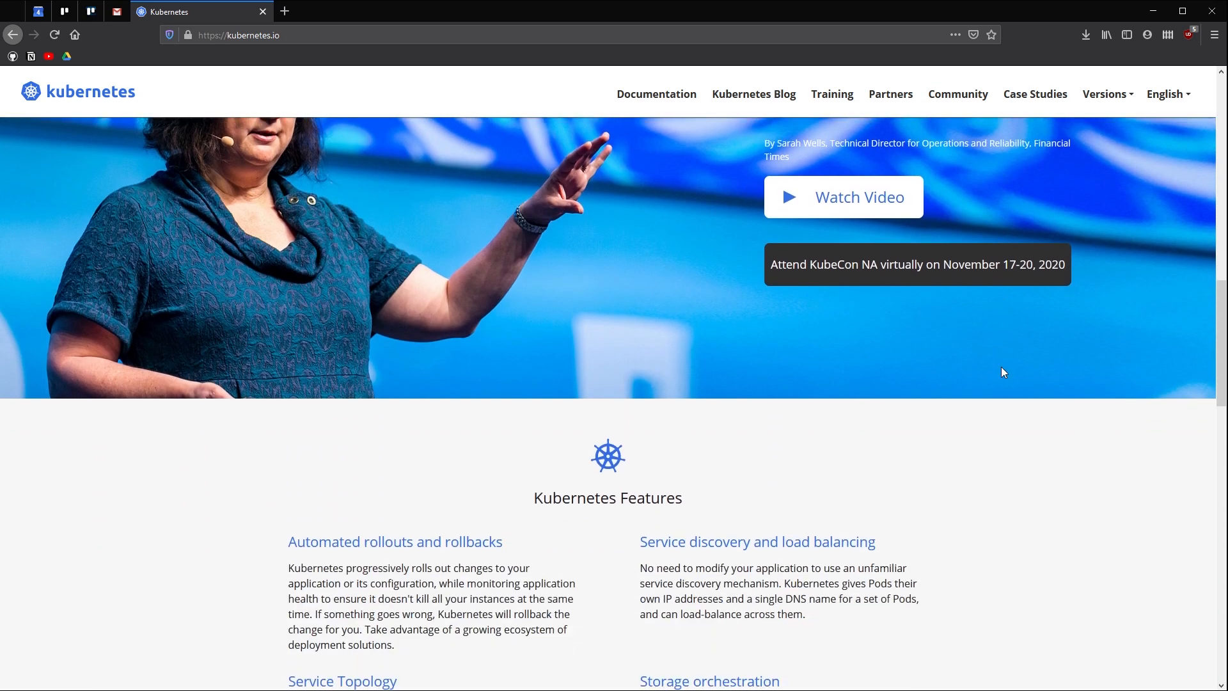
pyautogui.scroll(-3)
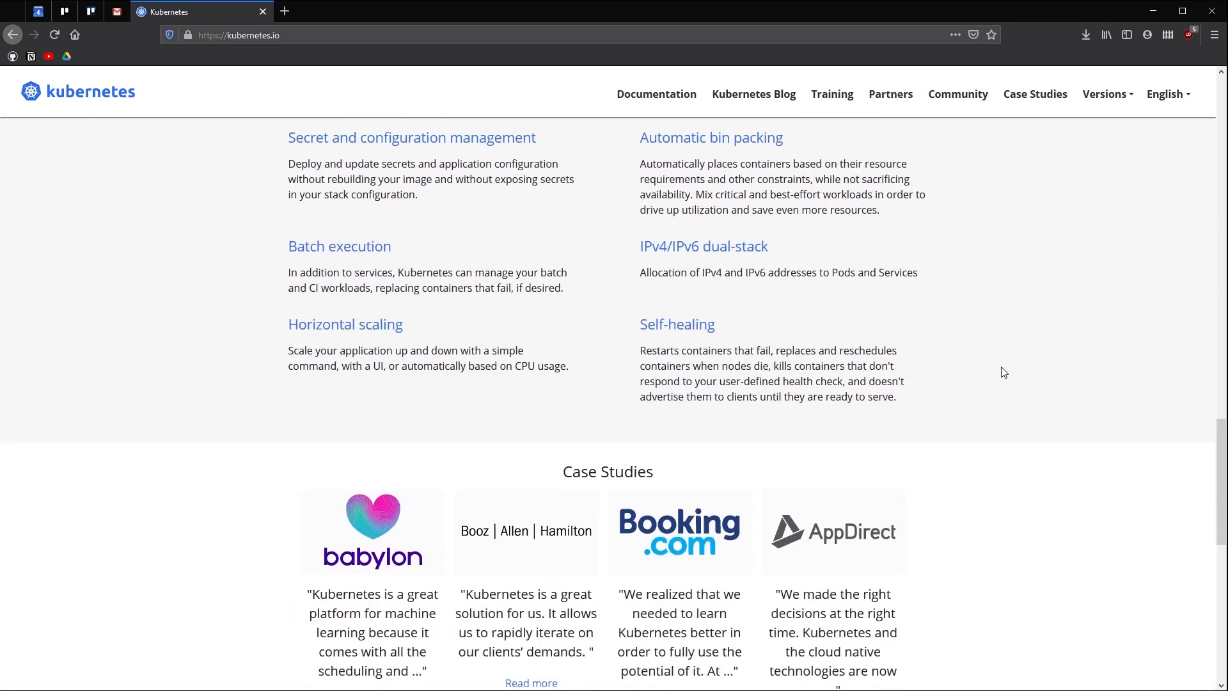
pyautogui.scroll(-3)
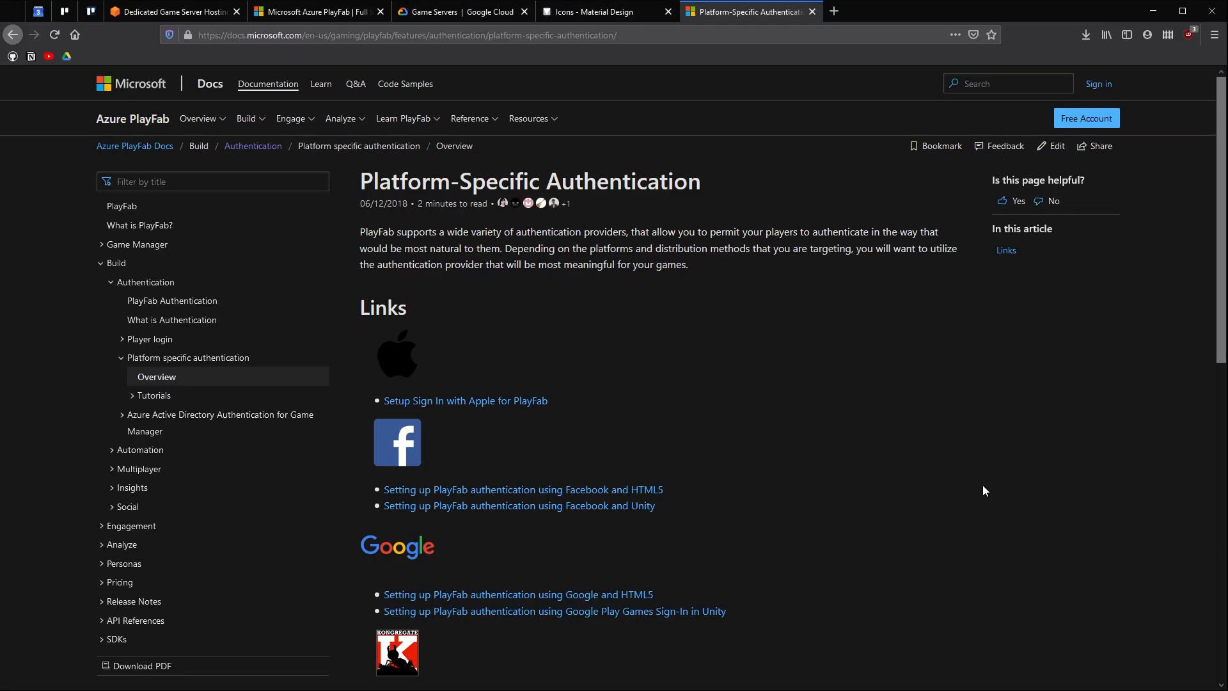
# Scroll the PlayFab Platform-Specific Authentication overview through its Apple, Facebook and Google provider links.
pyautogui.scroll(-3)
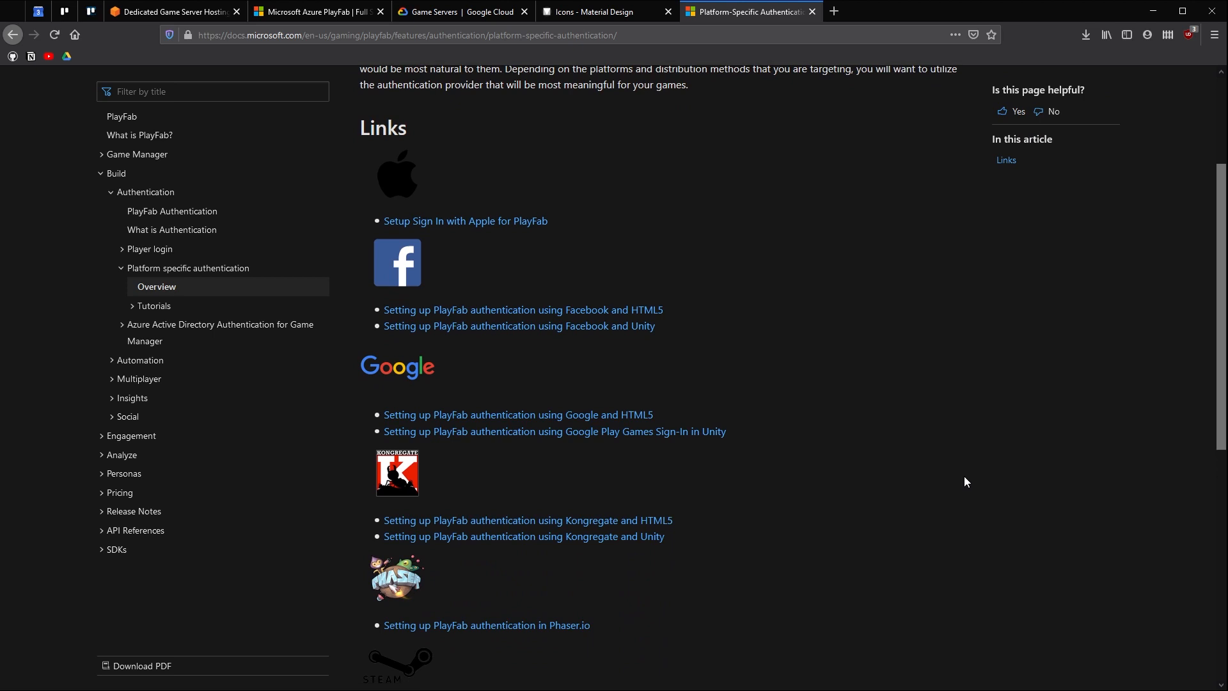
pyautogui.scroll(-3)
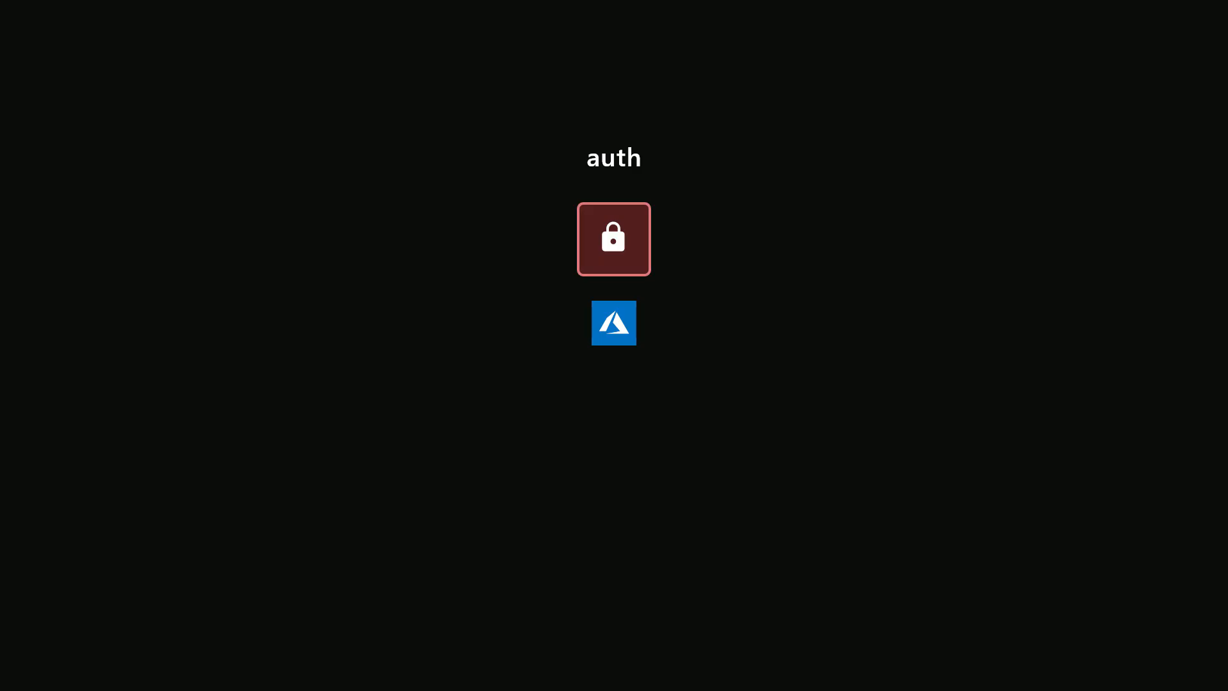
pyautogui.click(613, 238)
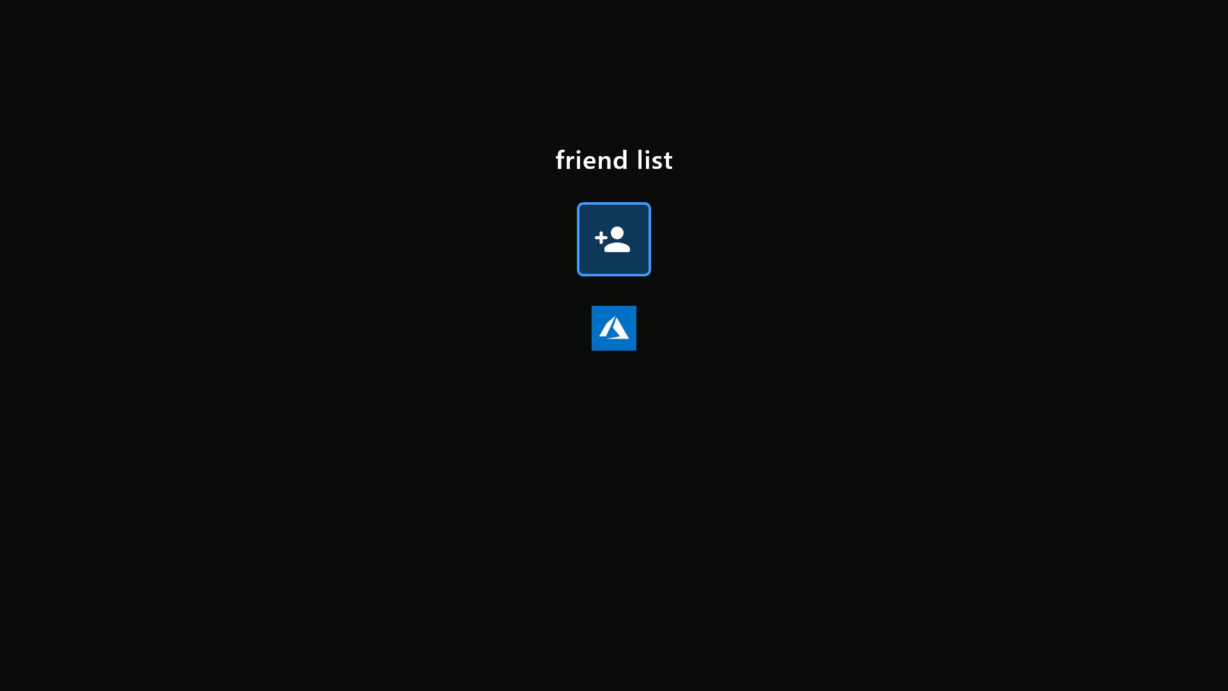
# Advance the presentation to the leaderboards slide and on to the next.
pyautogui.click(613, 328)
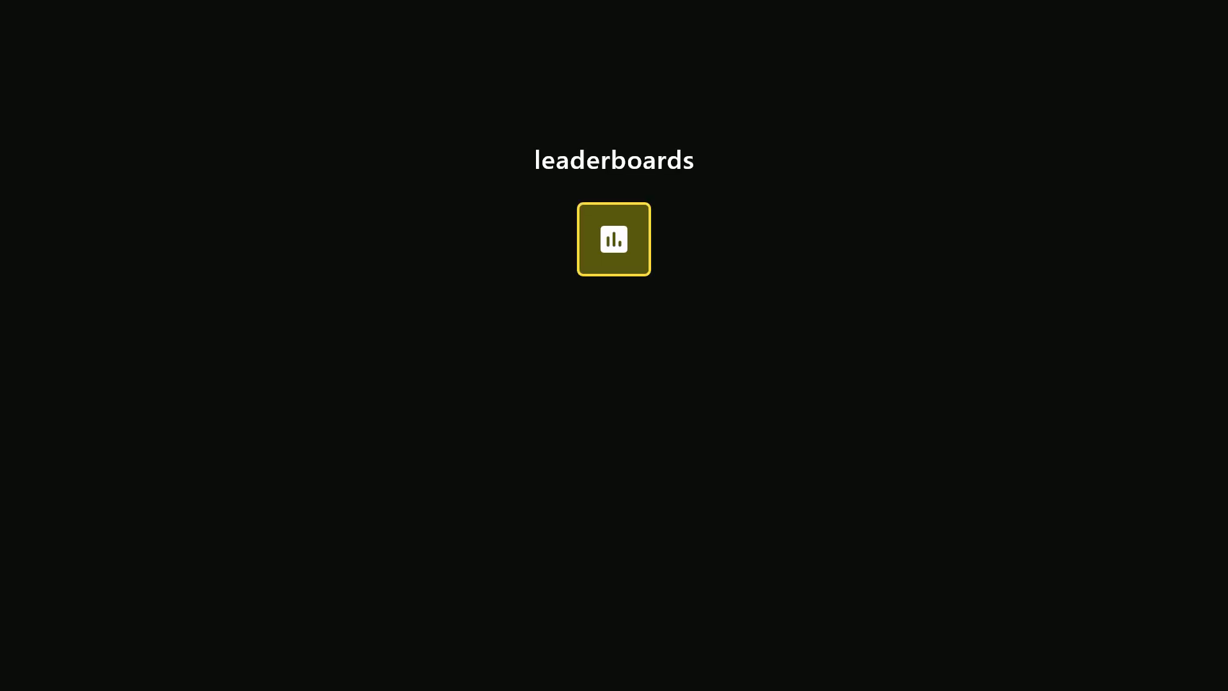
pyautogui.click(614, 239)
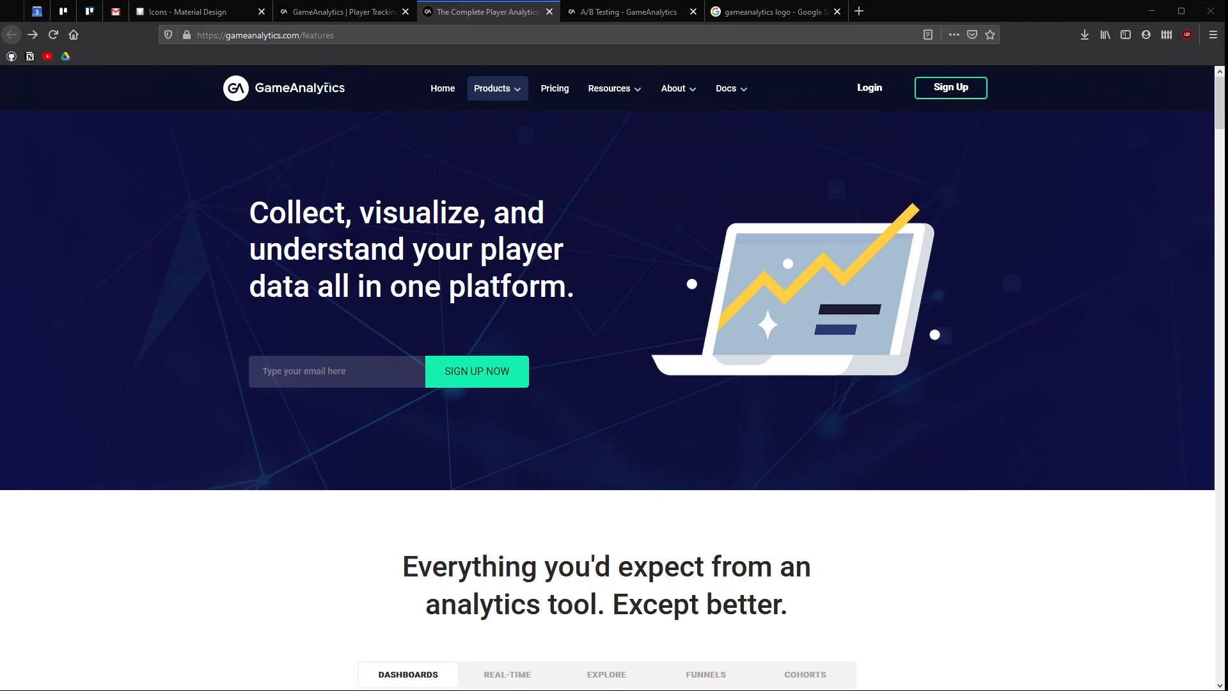
# Step through GameAnalytics' Real-Time and Explore feature panels, ending on Funnels for game flow.
pyautogui.scroll(-3)
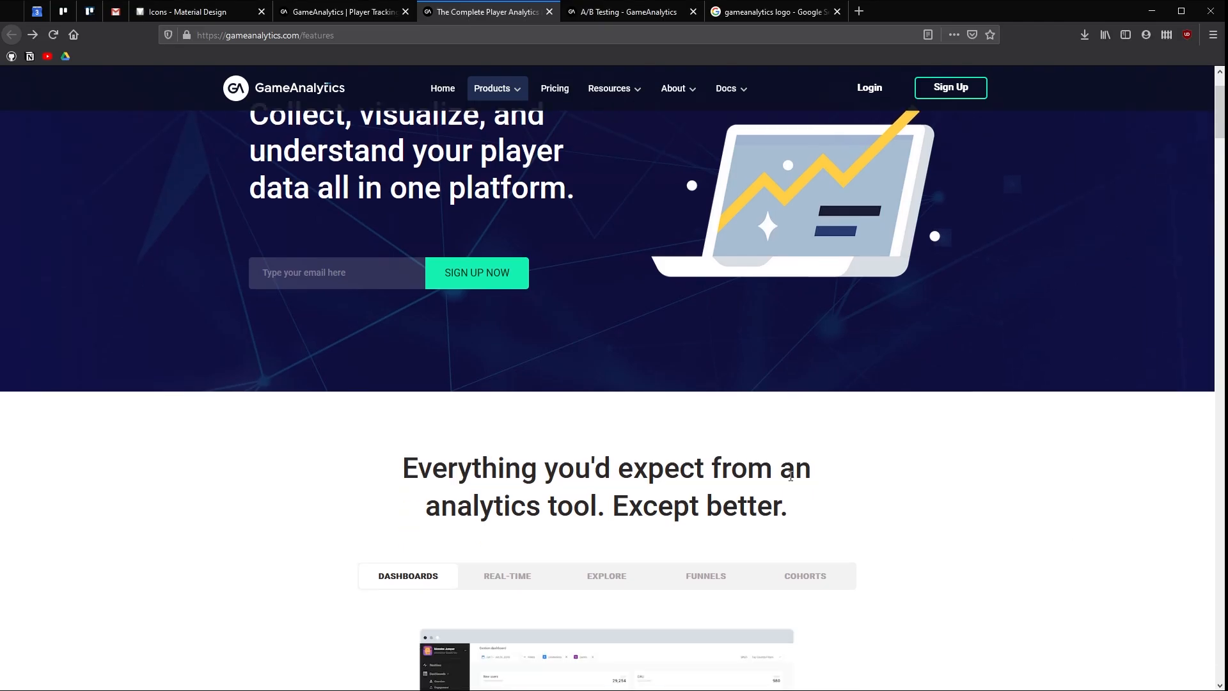
pyautogui.scroll(-3)
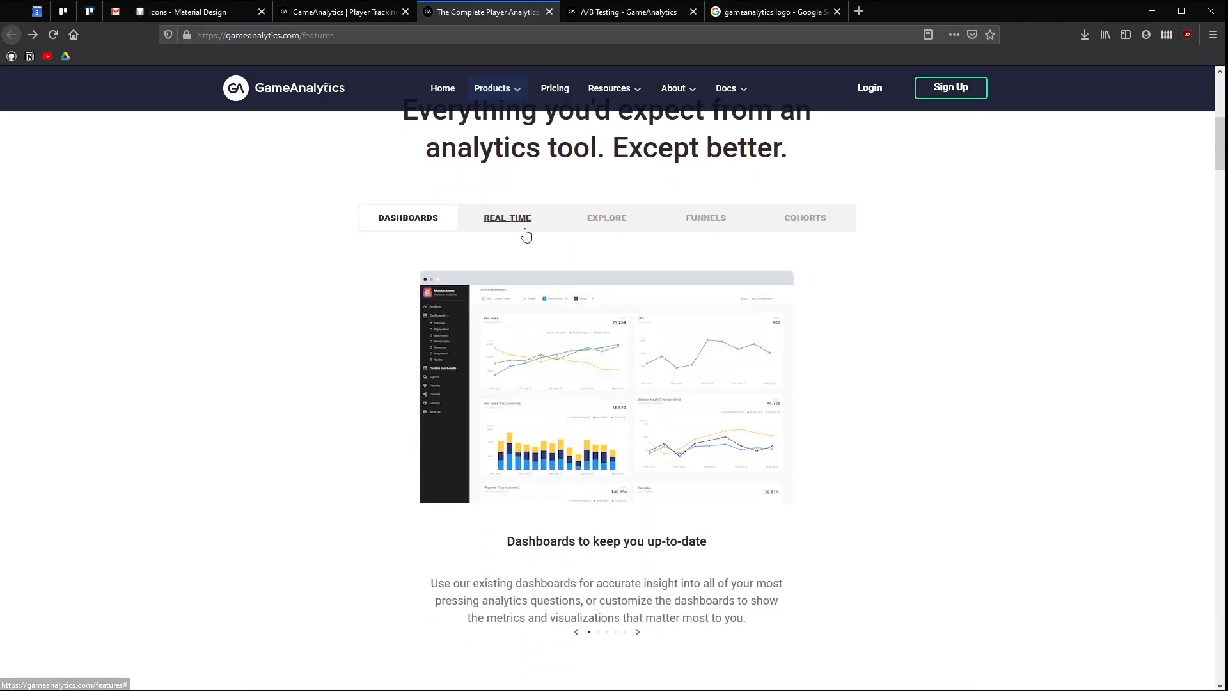
pyautogui.click(506, 217)
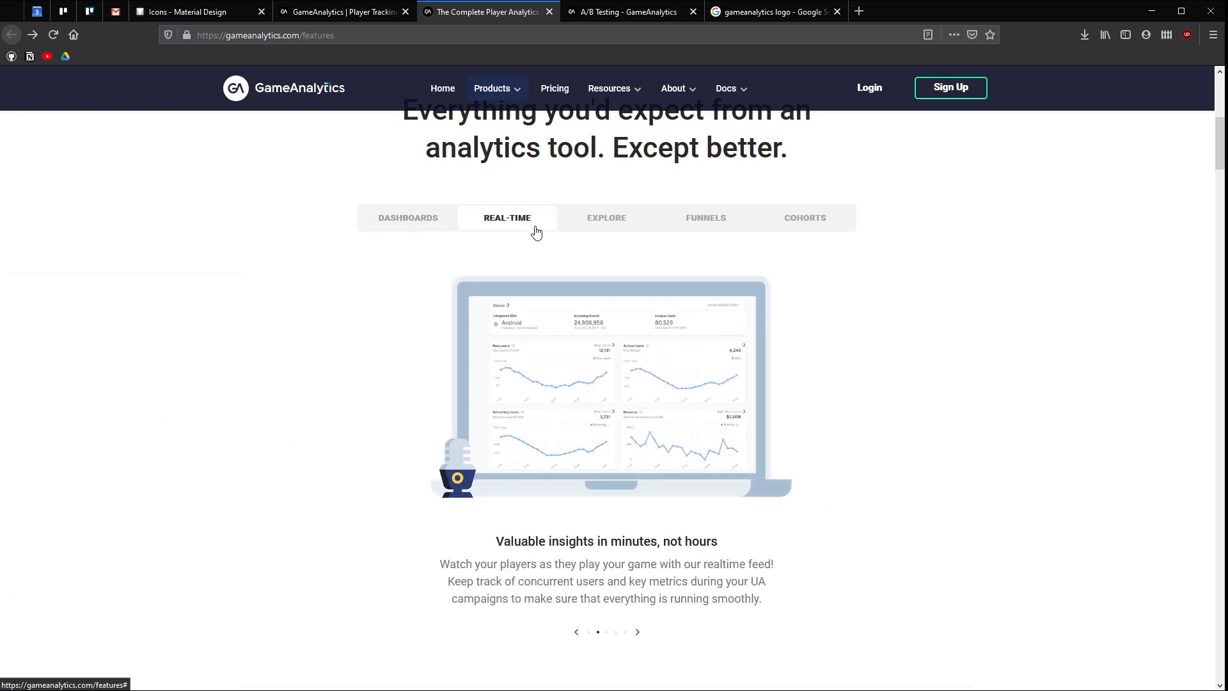
pyautogui.click(606, 218)
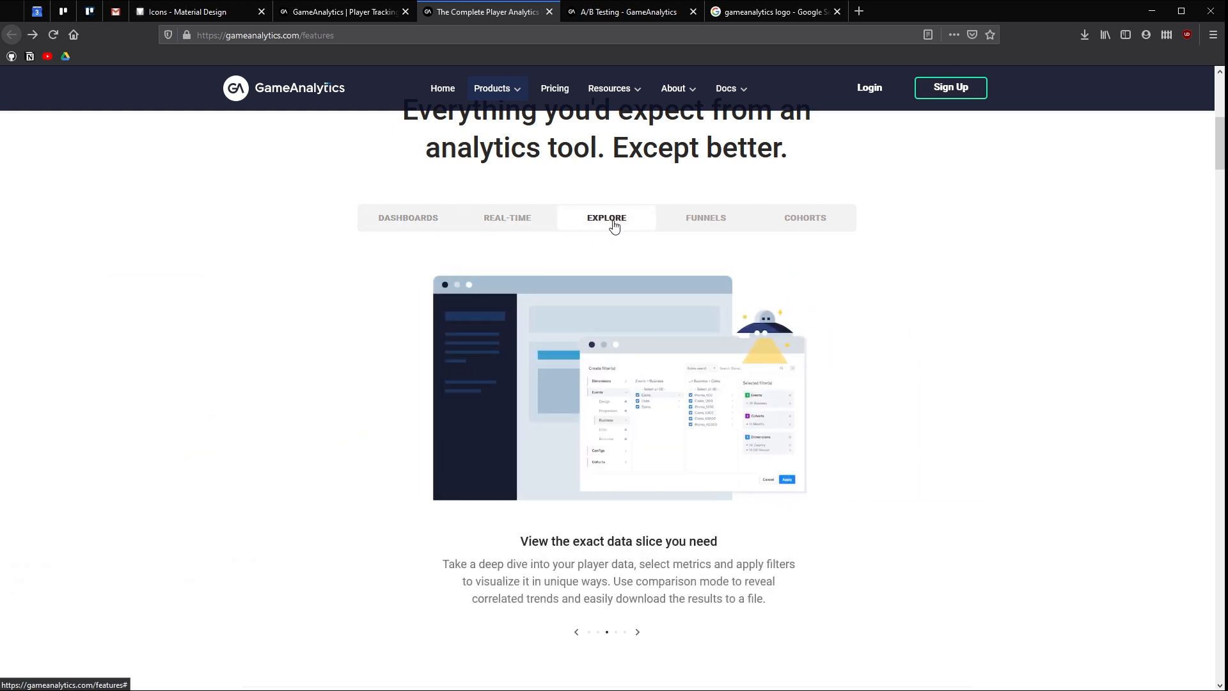
pyautogui.click(704, 218)
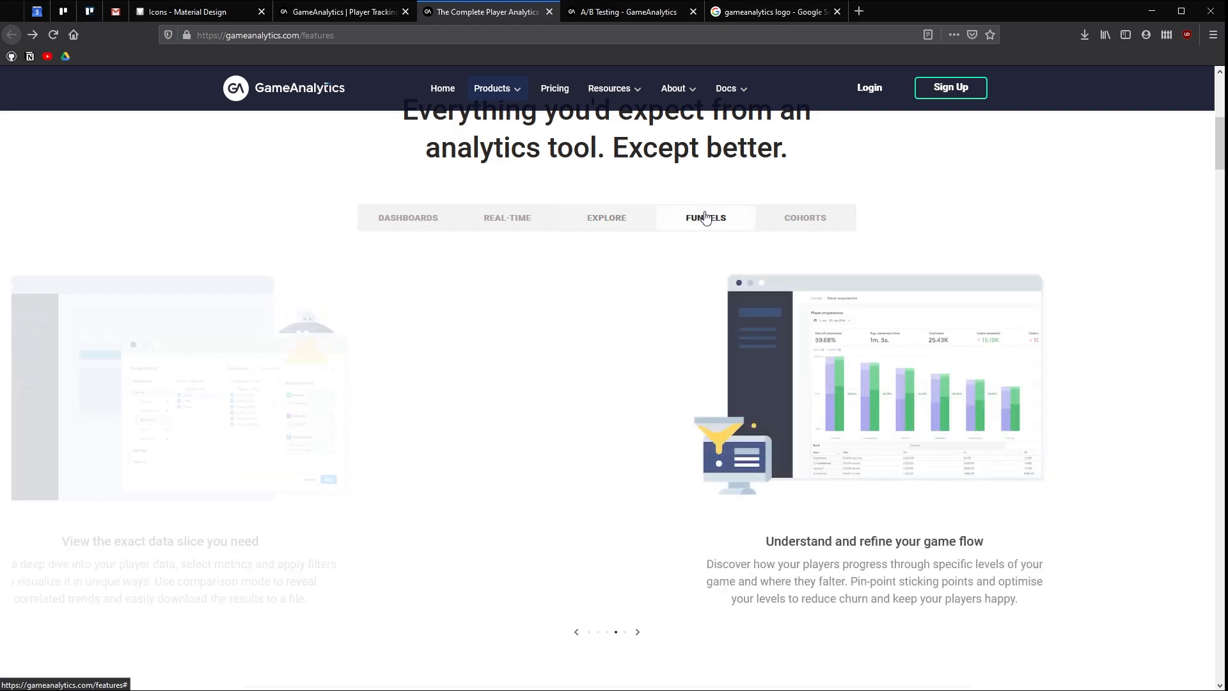